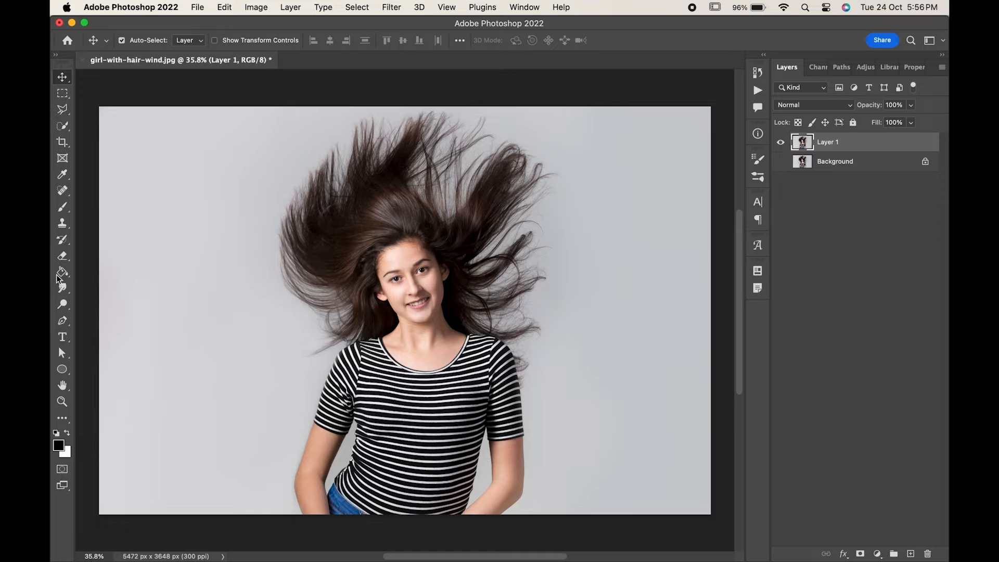
- Set the Background Eraser to Discontiguous limits, about 57% tolerance, with a larger brush
{"action": "left_click", "coordinate": [62, 255]}
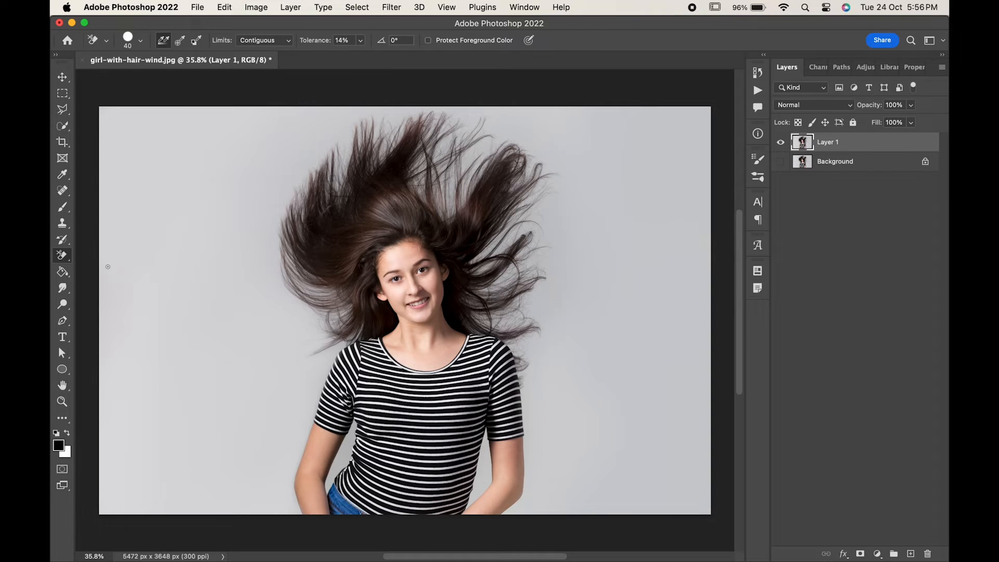
{"action": "left_click", "coordinate": [263, 39]}
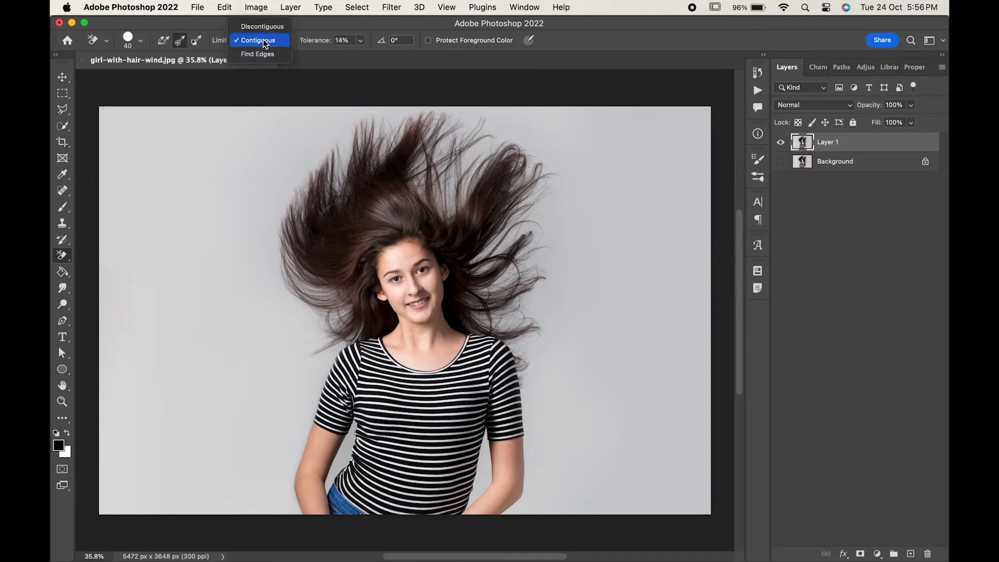
{"action": "left_click", "coordinate": [262, 26]}
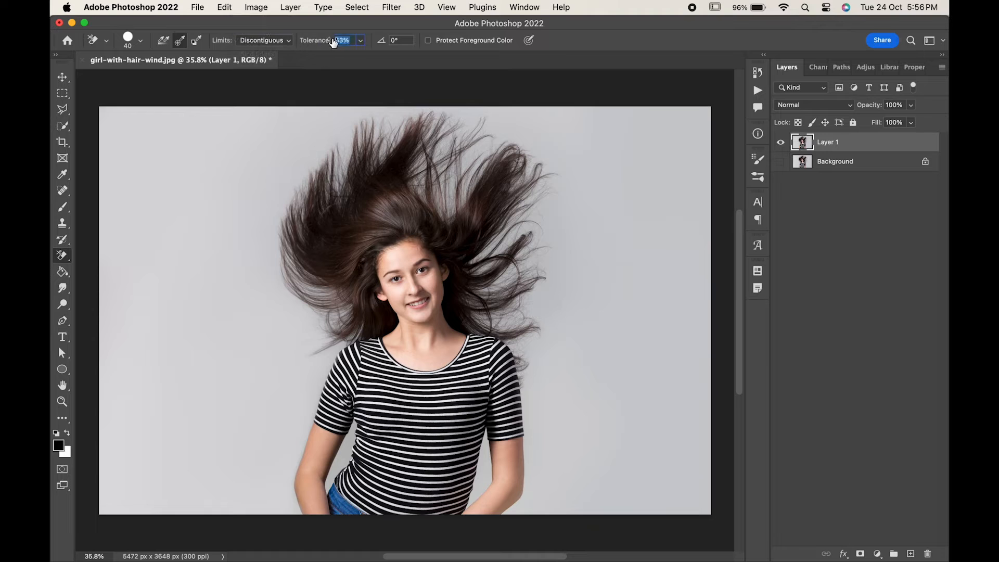
{"action": "type", "text": "62"}
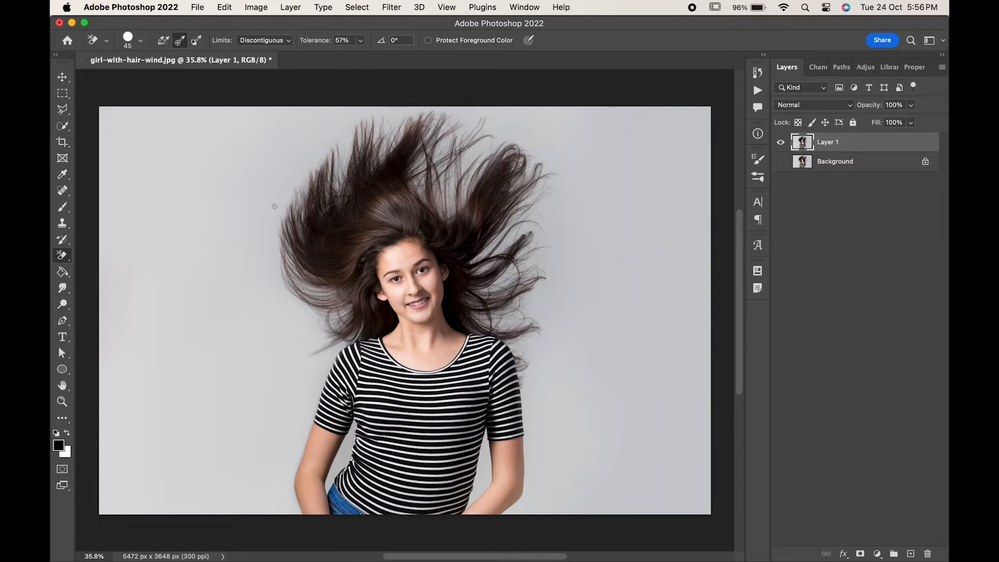
{"action": "key", "text": "]"}
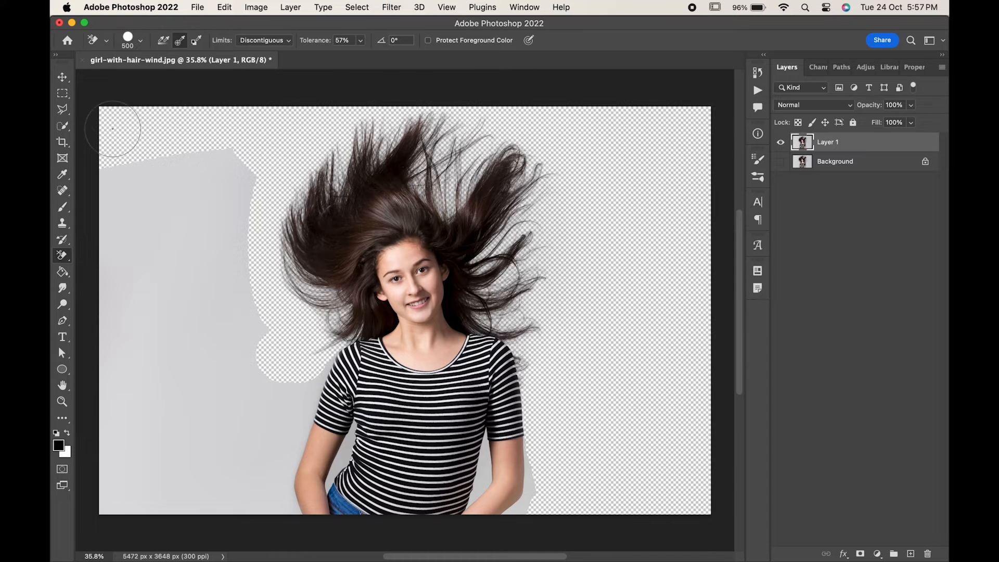
- Erase the remaining grey strip on the left side of the girl
{"action": "left_click_drag", "start_coordinate": [114, 130], "coordinate": [293, 366]}
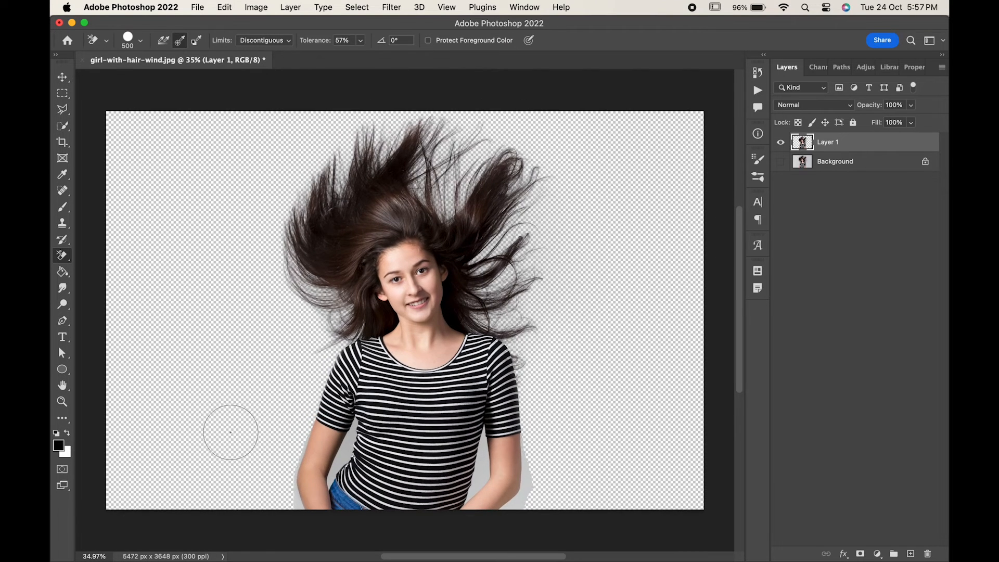
- Select the Background layer and add a Solid Color fill layer above it
{"action": "left_click", "coordinate": [62, 125]}
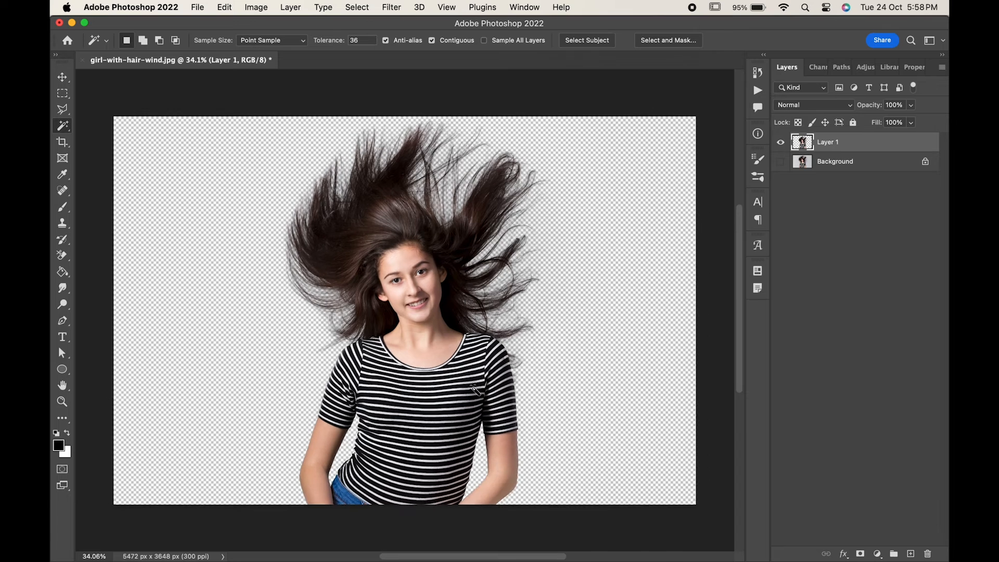
{"action": "left_click", "coordinate": [878, 553]}
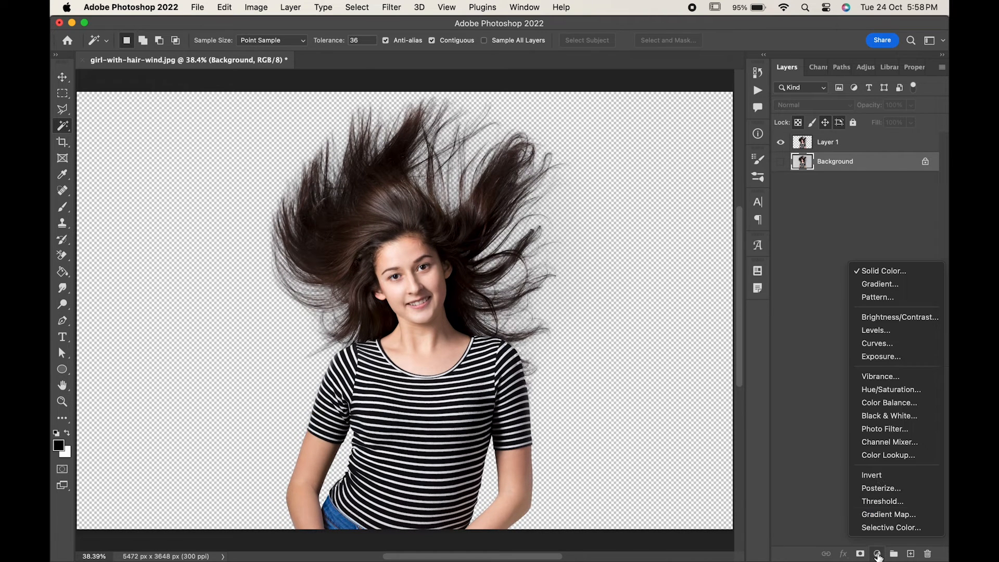
{"action": "left_click", "coordinate": [877, 553]}
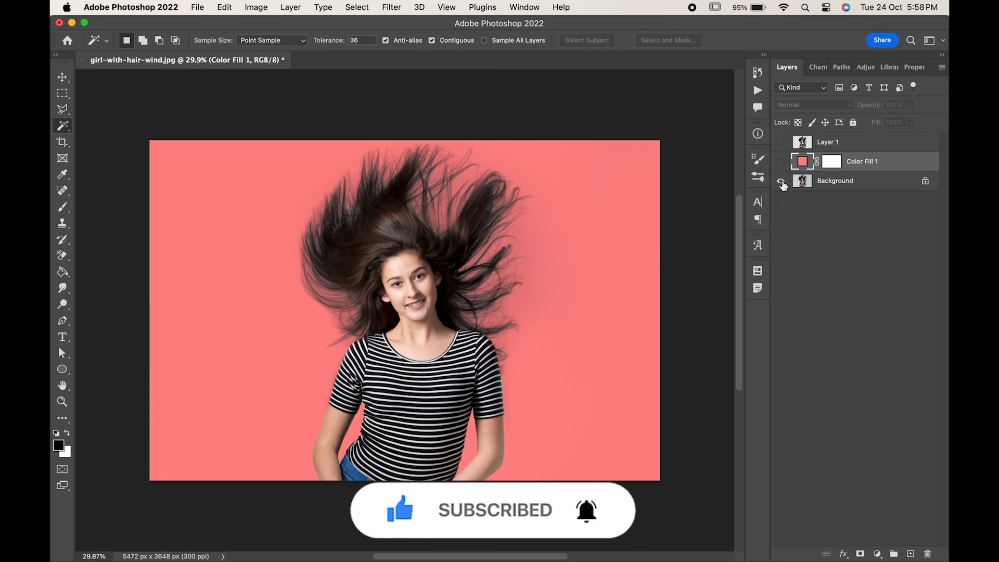
- Hide the original Background layer so the girl shows over the coral fill
{"action": "left_click", "coordinate": [782, 184]}
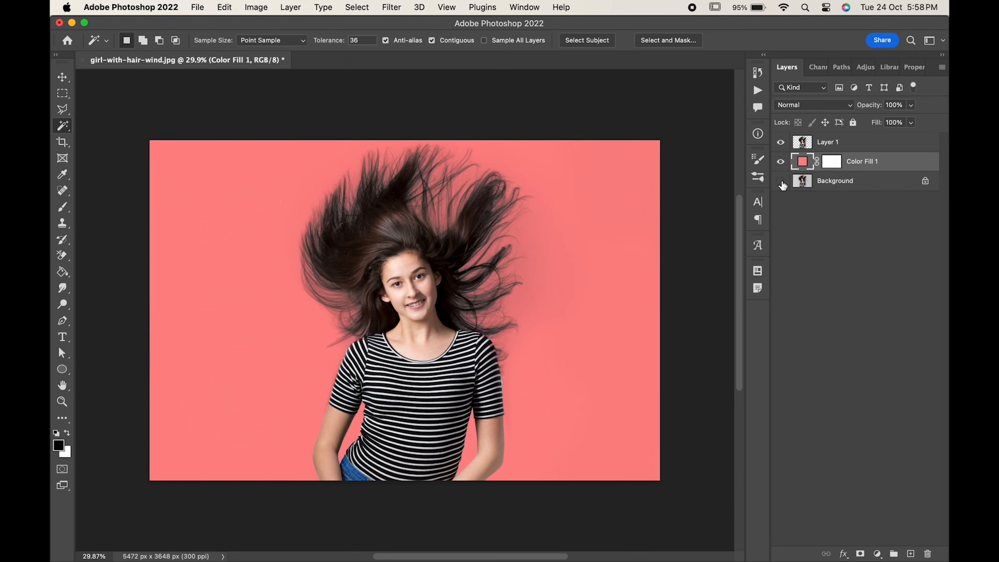